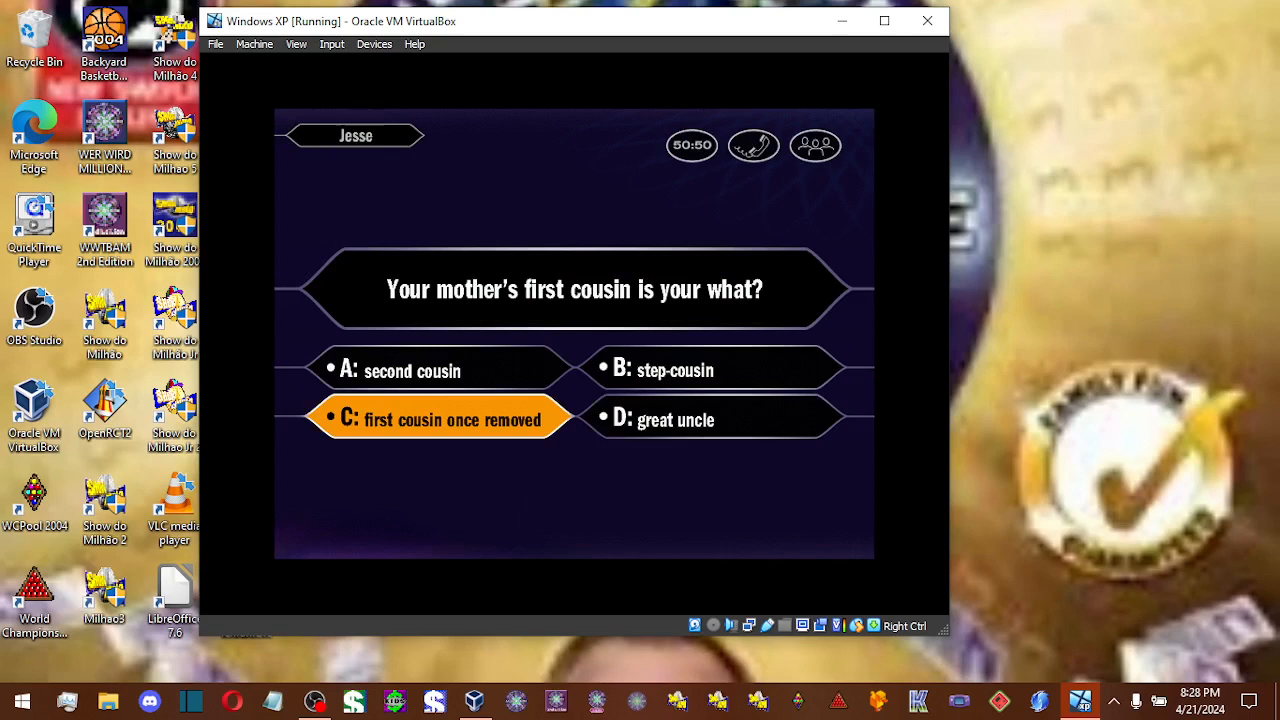
Answer 'first cousin once removed' for the mother's first cousin question
left_click(440, 417)
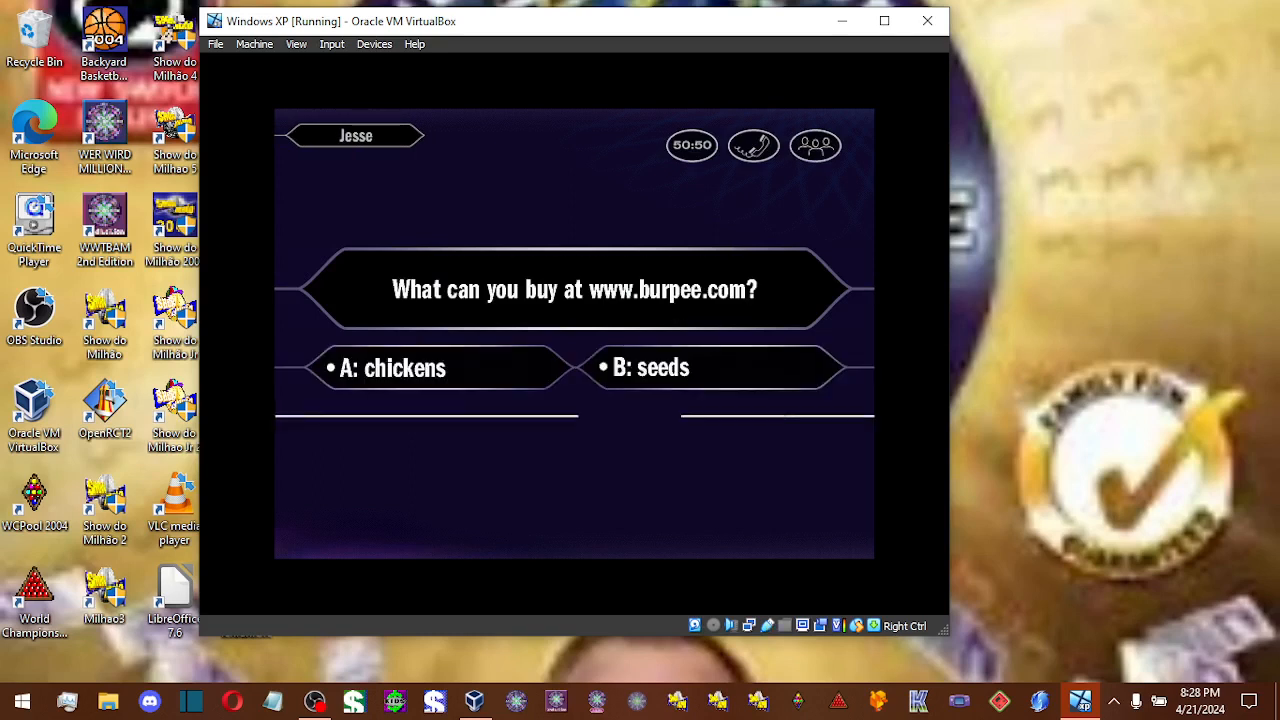
Answer the burpee.com question, then lock in General Lee for the Dukes' car and continue
left_click(710, 367)
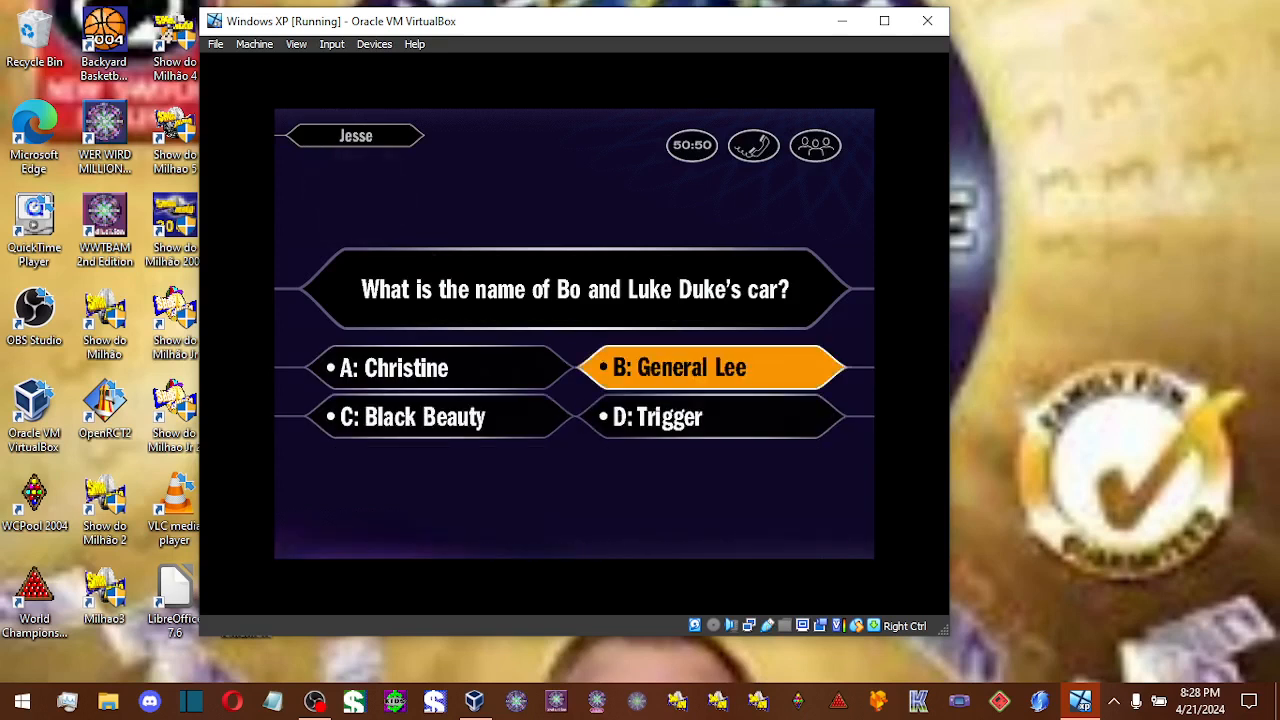
left_click(710, 367)
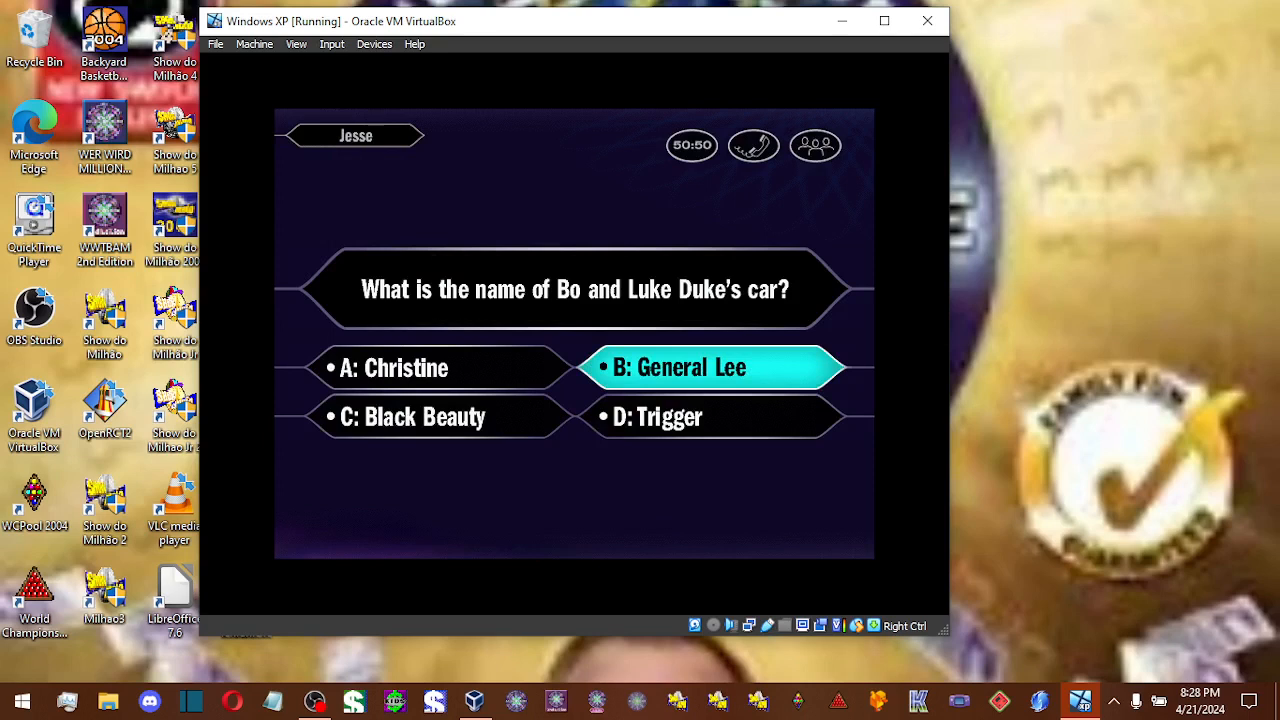
left_click(710, 366)
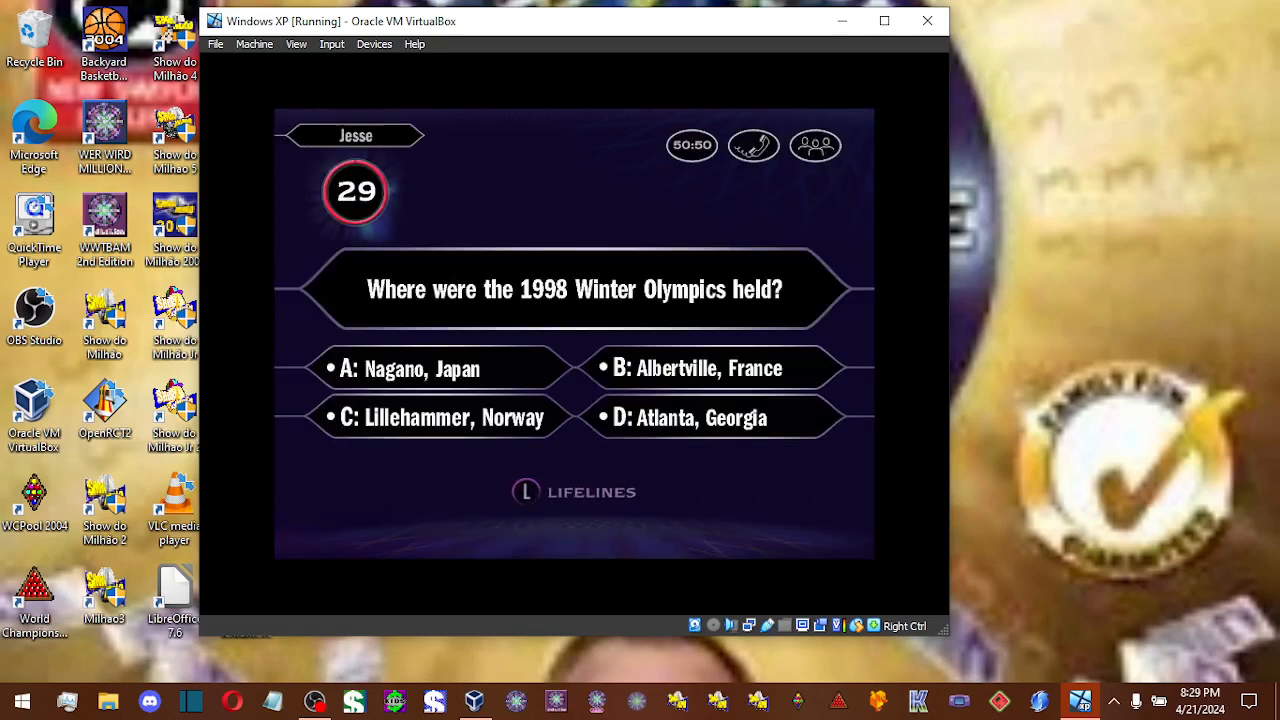
Pick Nagano, Japan for the 1998 Winter Olympics and confirm it as final
left_click(438, 367)
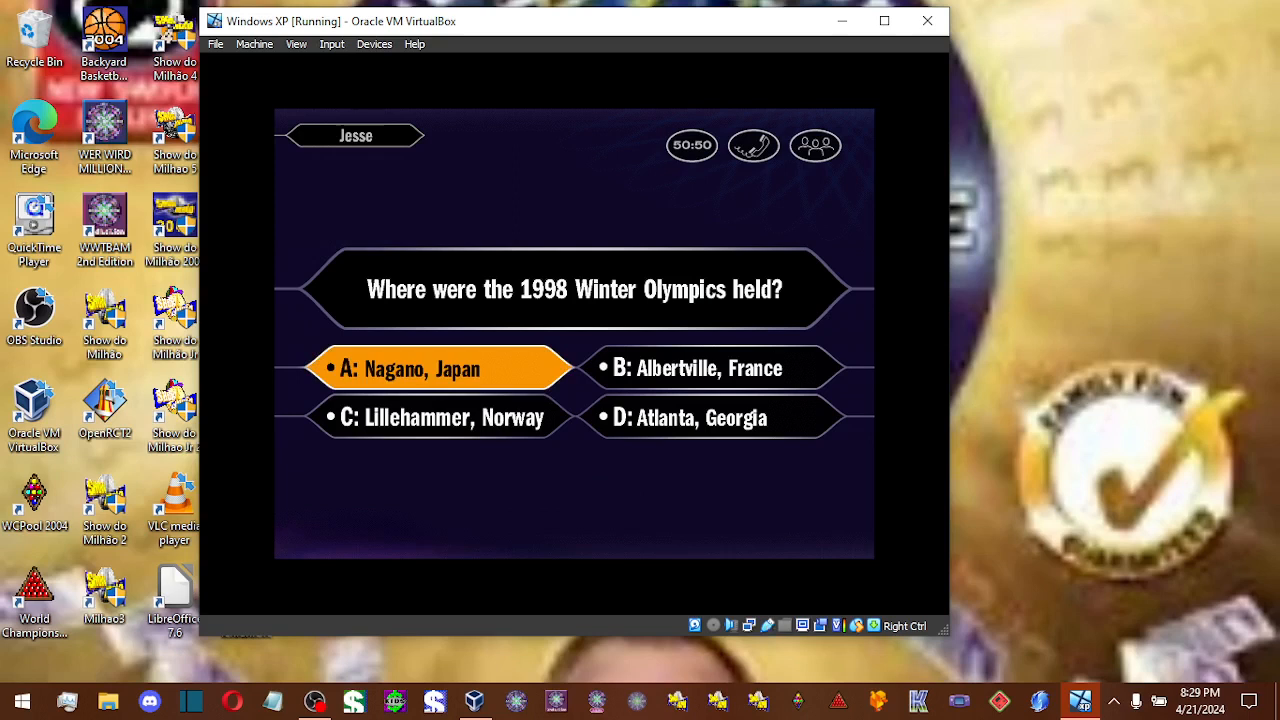
left_click(440, 368)
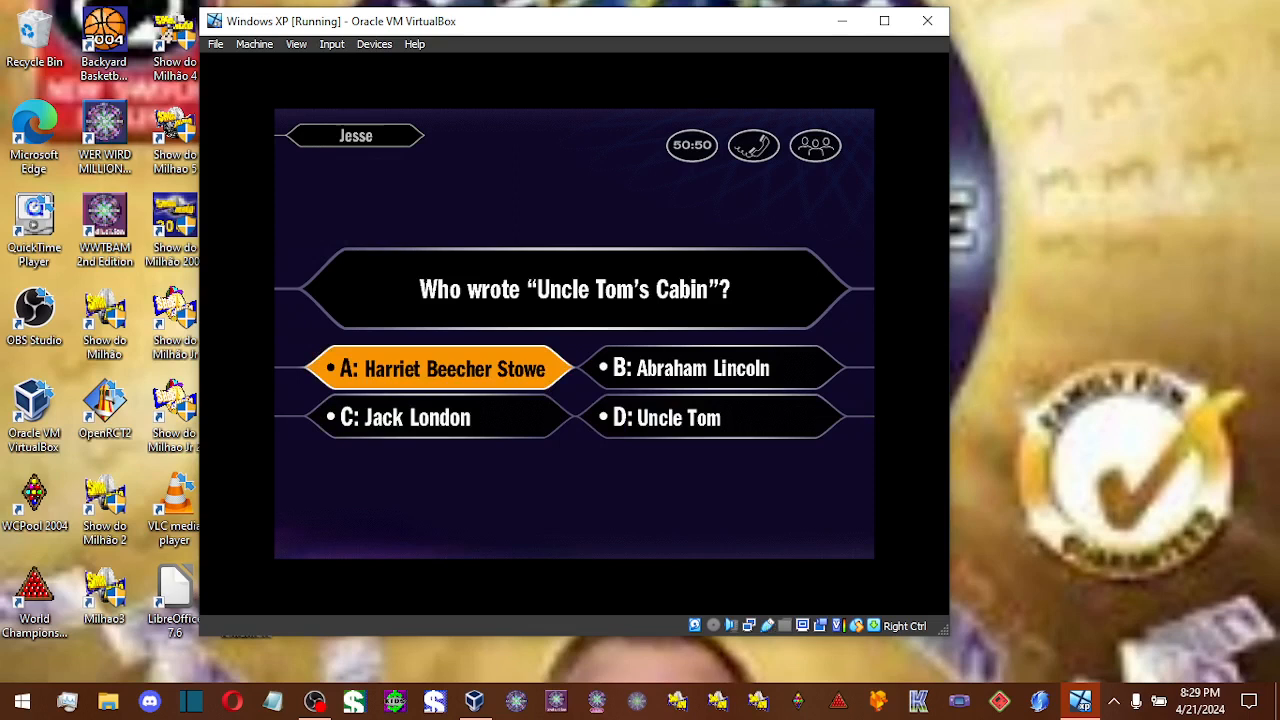
Lock in Harriet Beecher Stowe, then answer lambada for the forbidden dance and continue
left_click(440, 368)
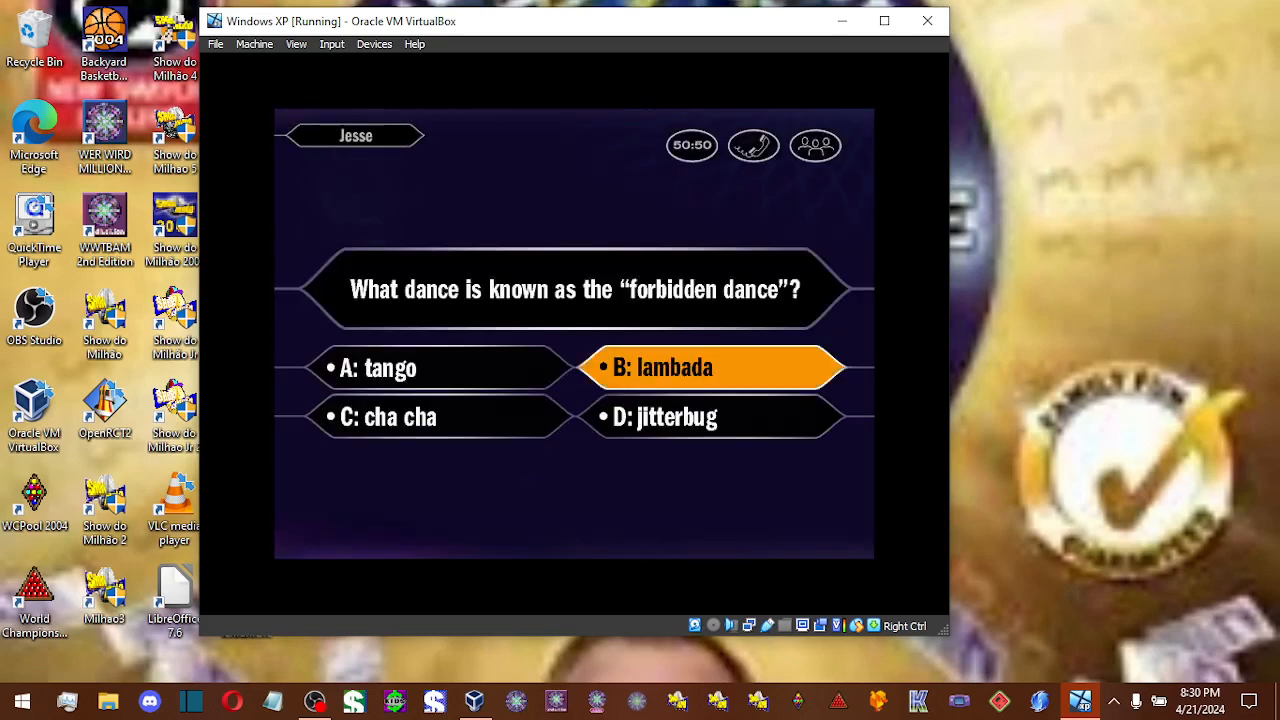
left_click(710, 367)
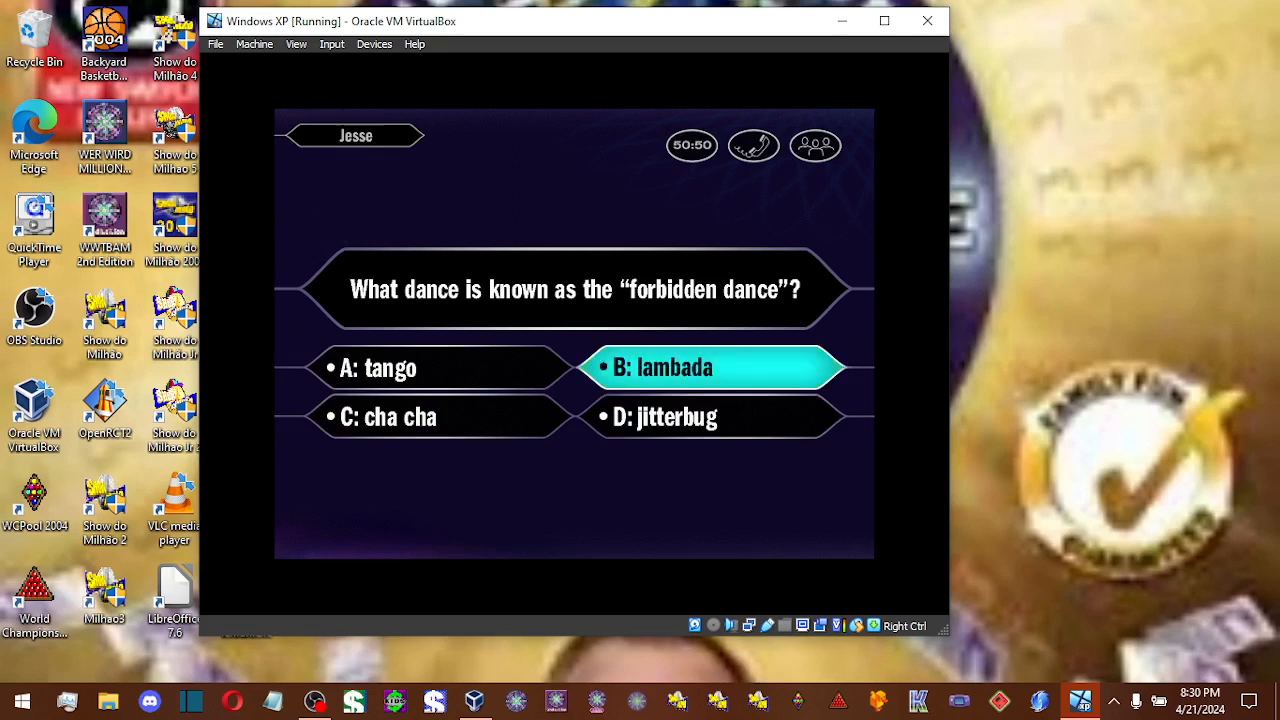
left_click(711, 367)
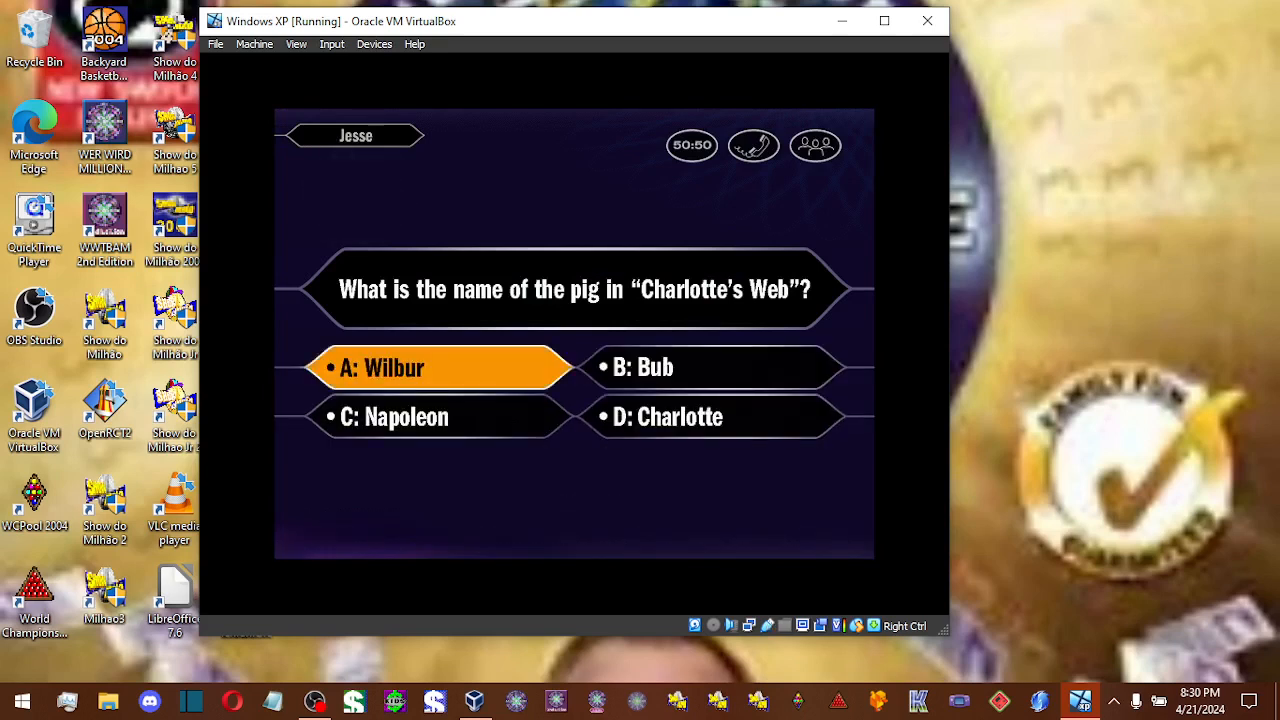
Answer Wilbur as the pig's name in Charlotte's Web
left_click(440, 367)
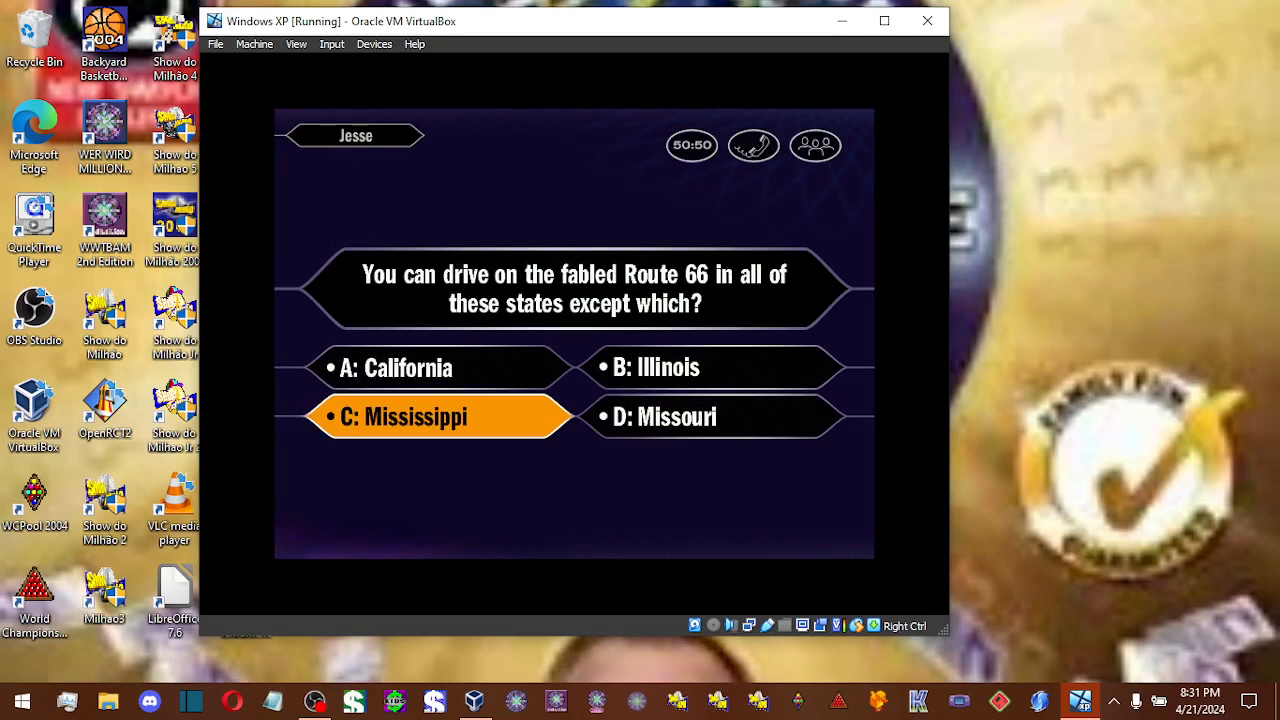
Answer Mississippi as the state Route 66 doesn't pass through
left_click(440, 417)
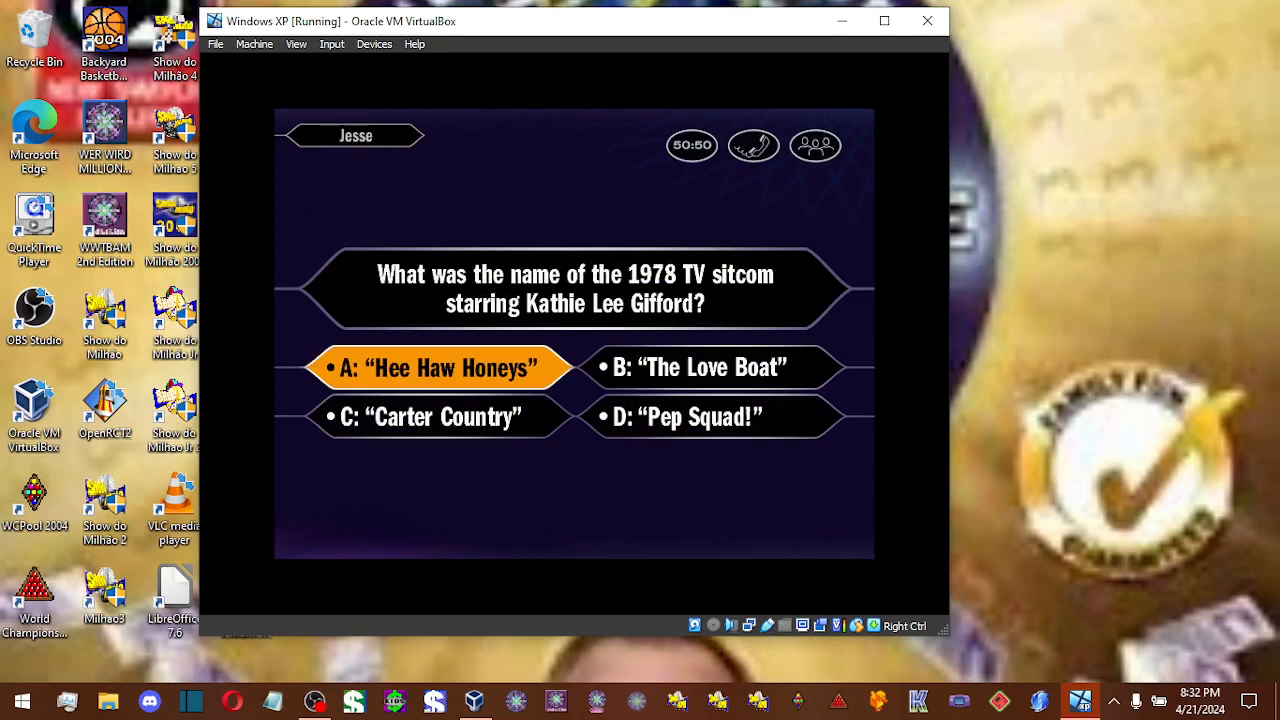
Answer 'Hee Haw Honeys' for the 1978 sitcom question
left_click(437, 367)
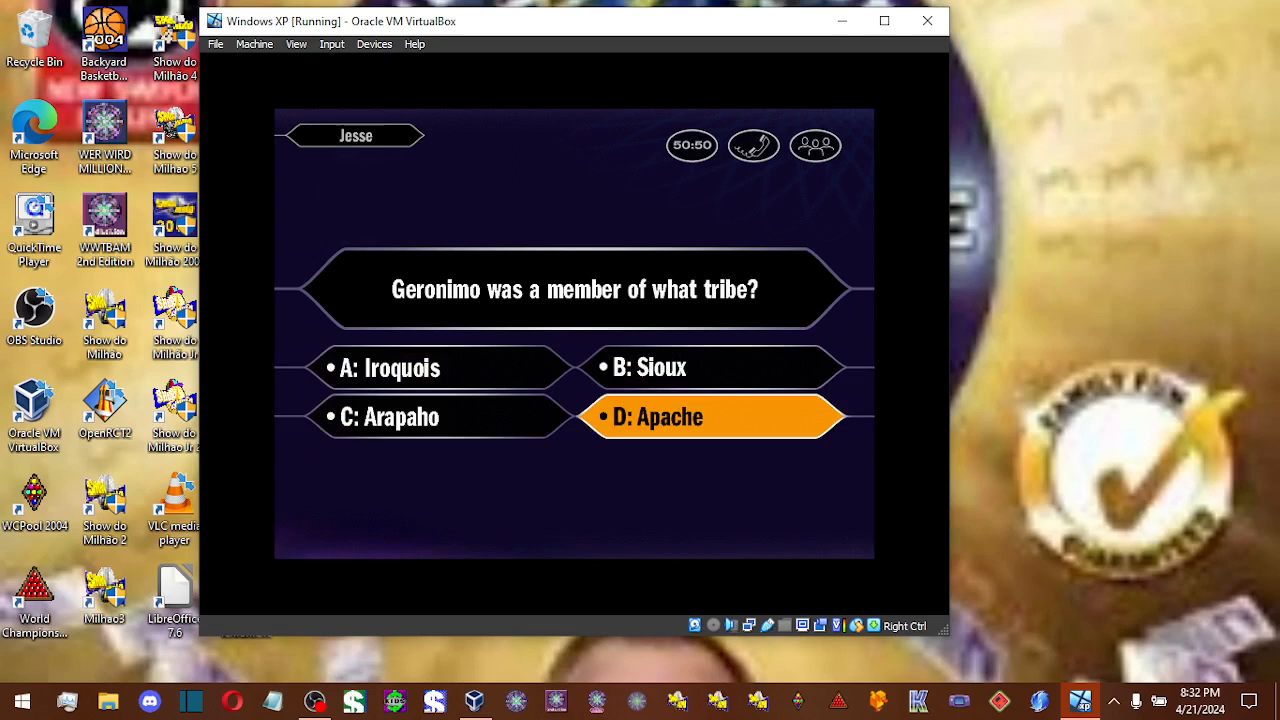
Answer Apache as Geronimo's tribe
left_click(712, 416)
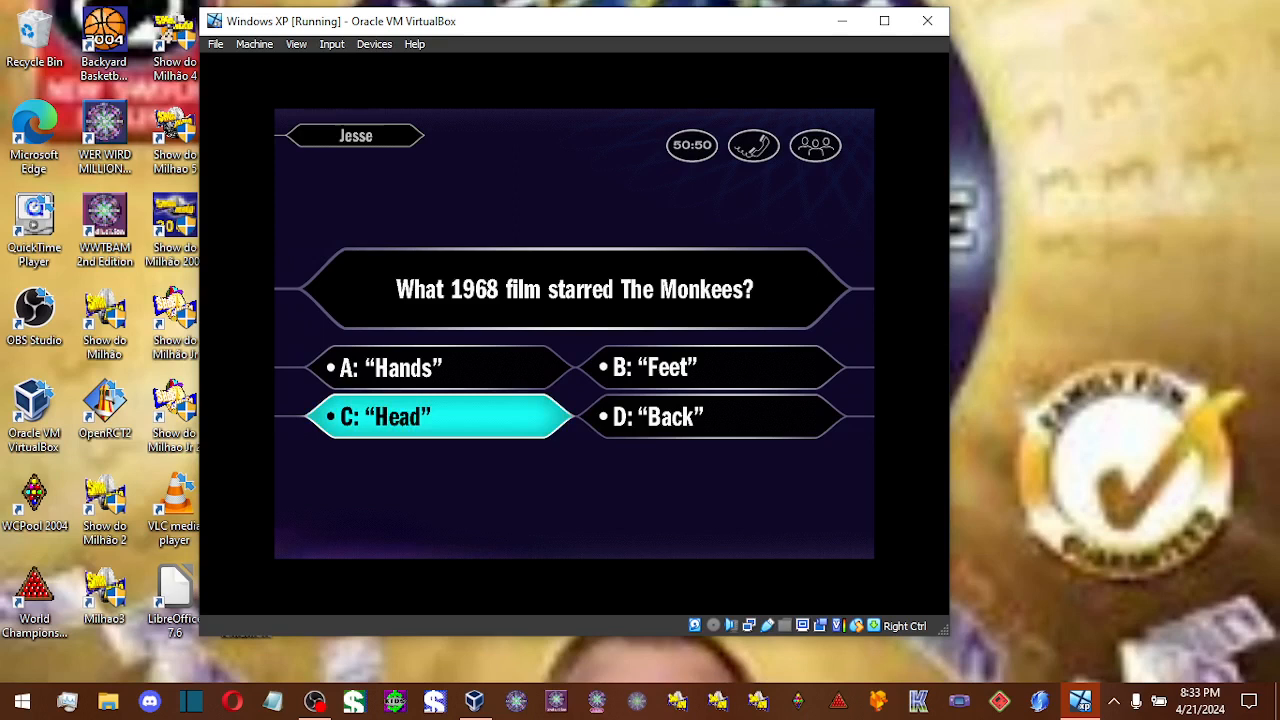
Continue past the Monkees question and answer David Crosby as CSNY's oldest member
left_click(385, 416)
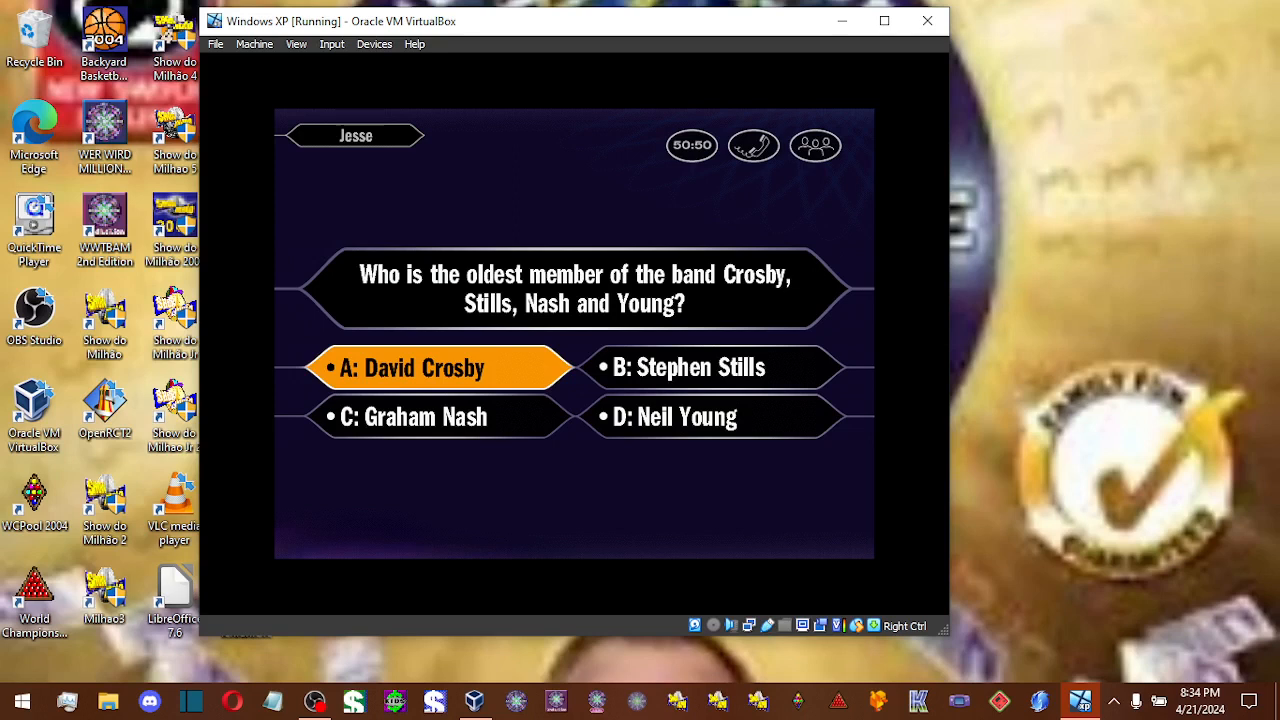
left_click(411, 367)
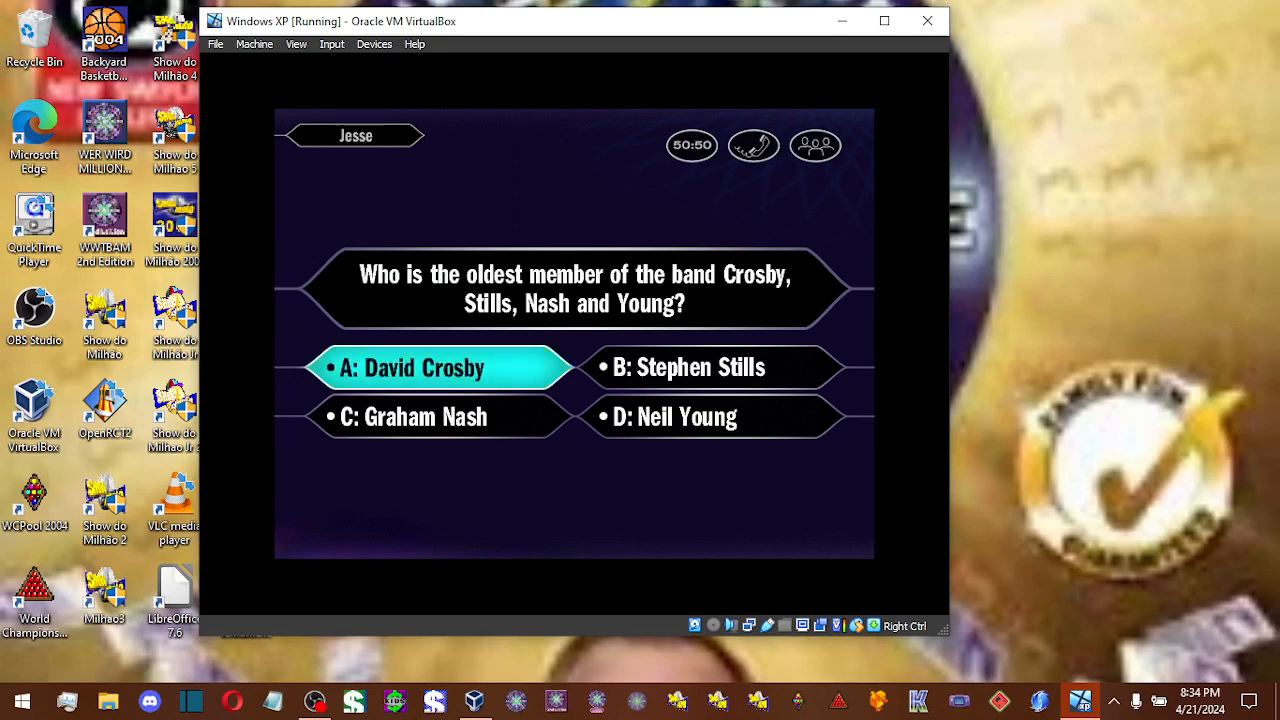